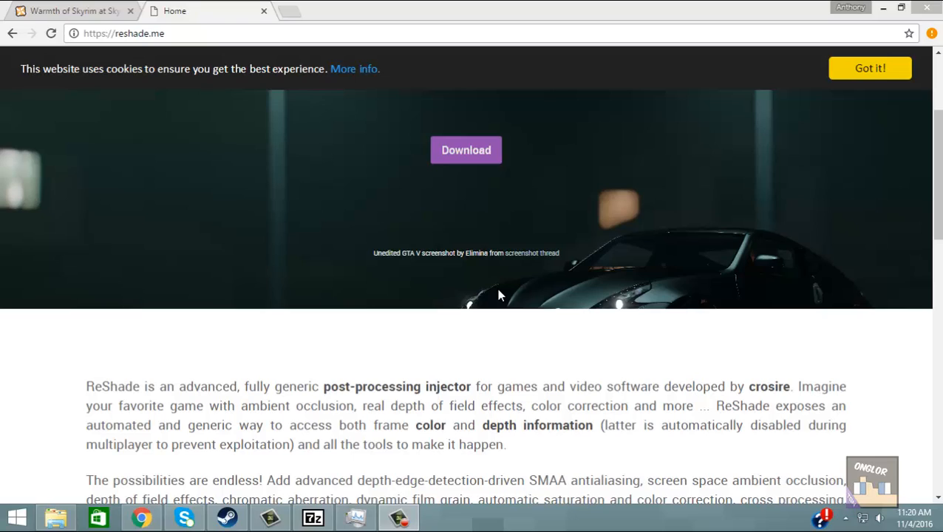
mouse_move(90, 25)
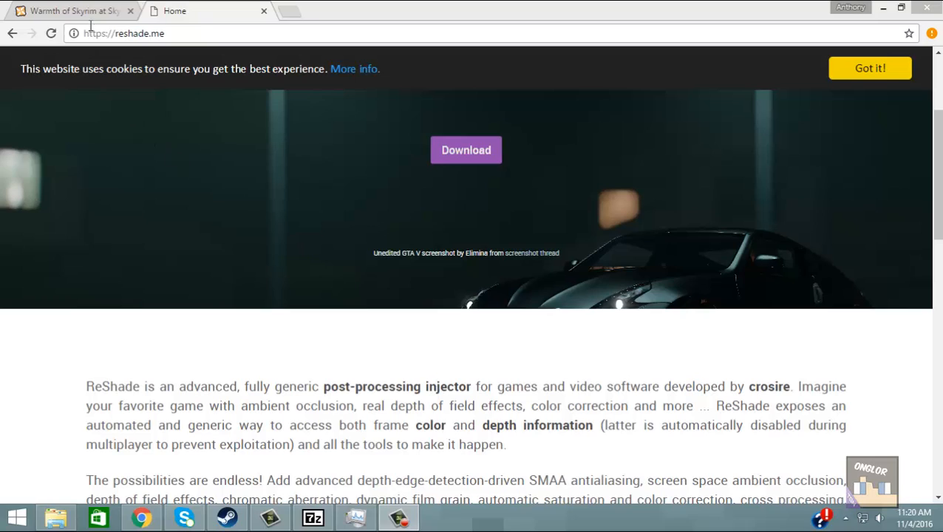
mouse_move(70, 10)
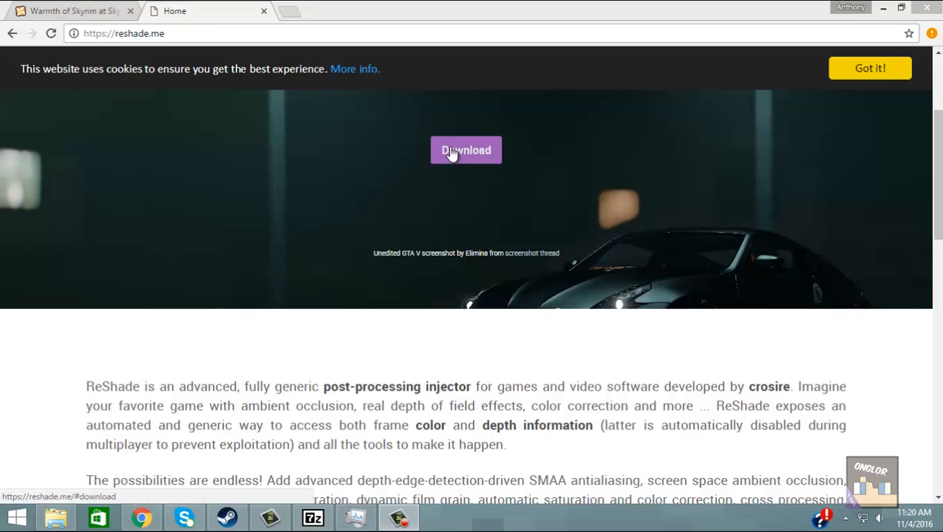
mouse_move(203, 39)
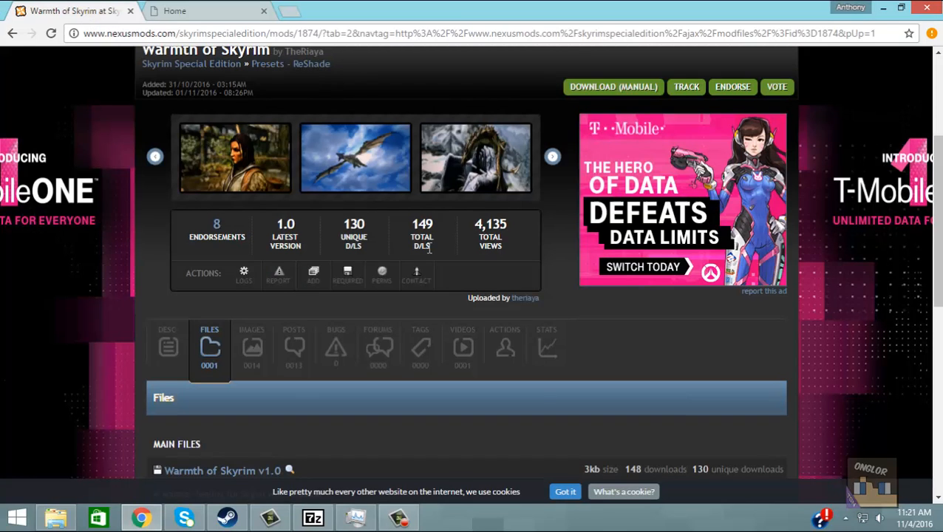
mouse_move(425, 249)
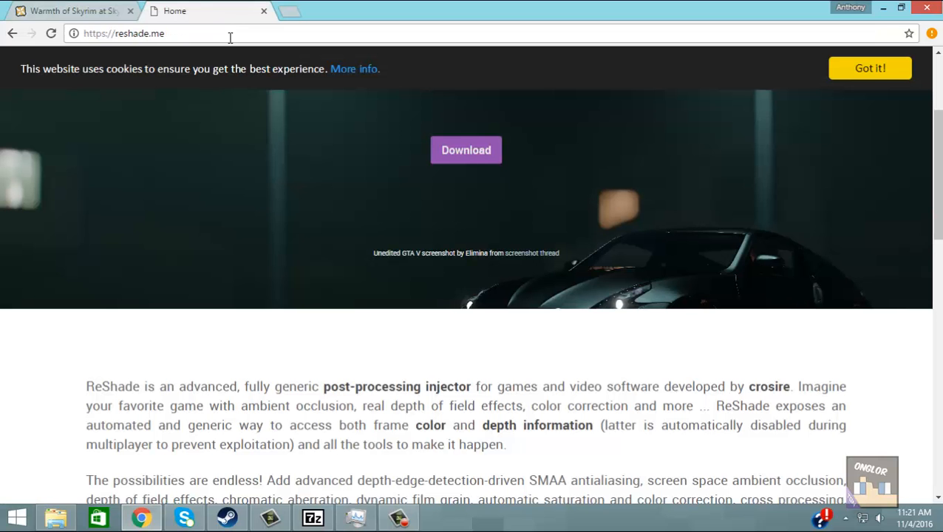
Download the ReShade 3.0.4 setup from reshade.me and run the downloaded installer
scroll(down, 3)
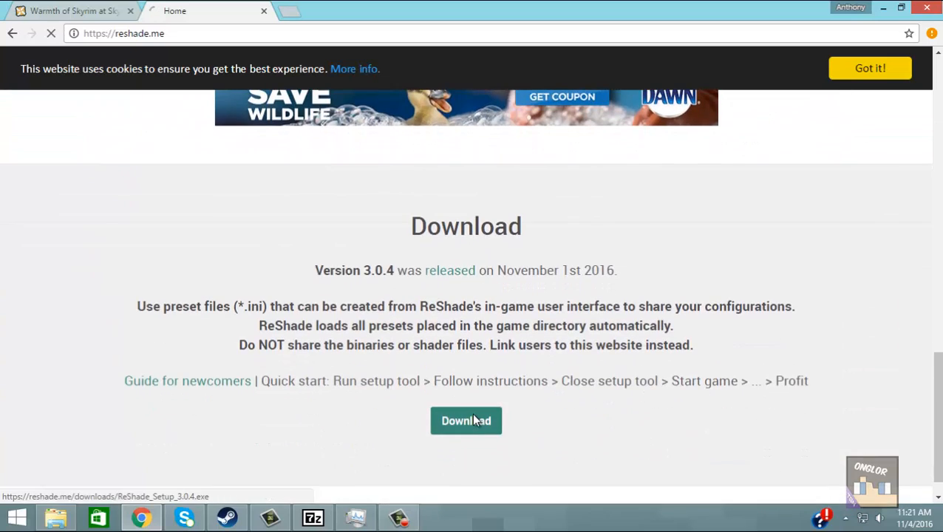
click(466, 421)
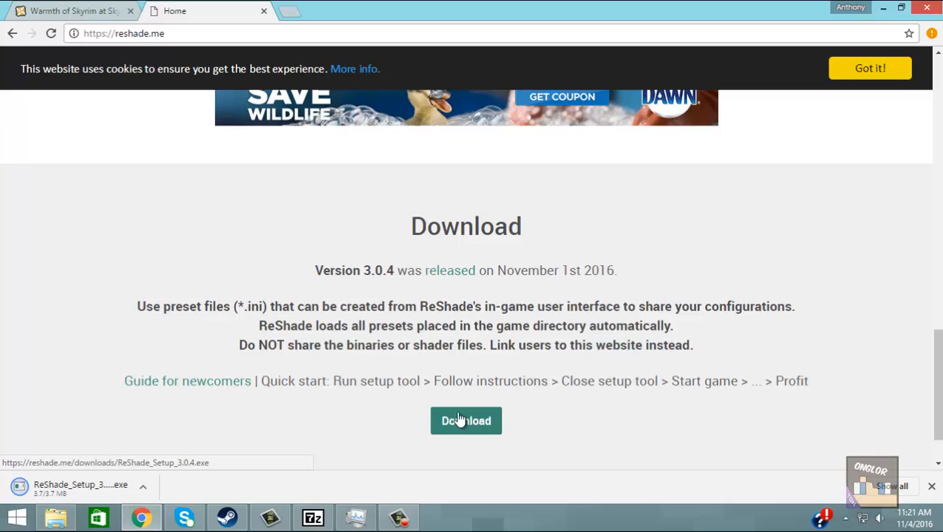
click(466, 420)
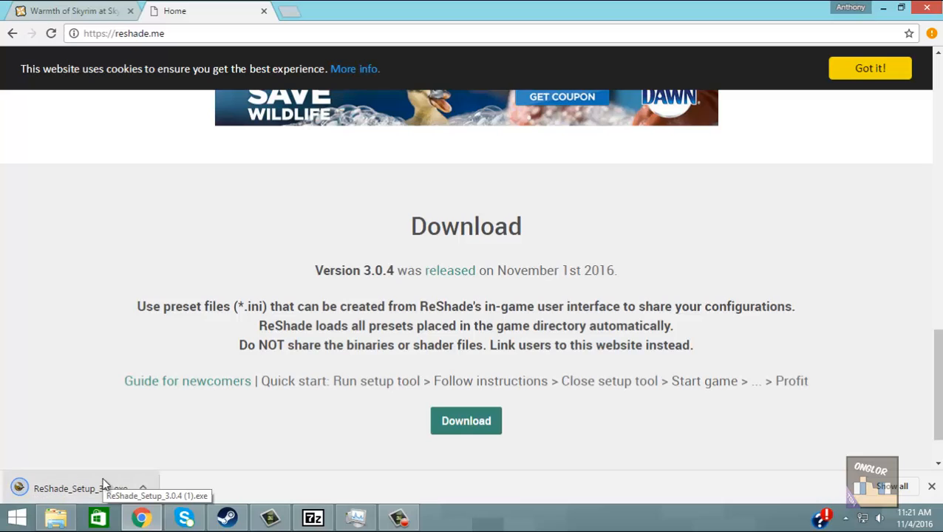
click(80, 488)
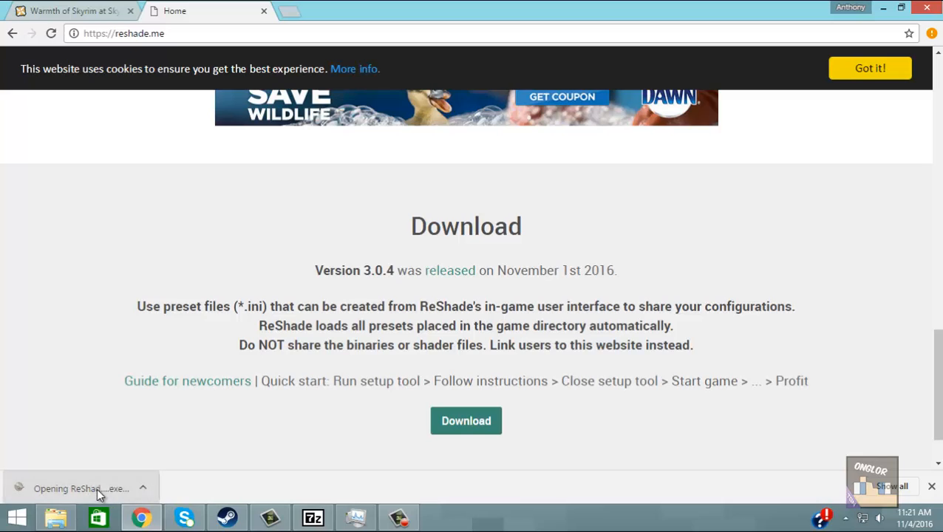
click(81, 488)
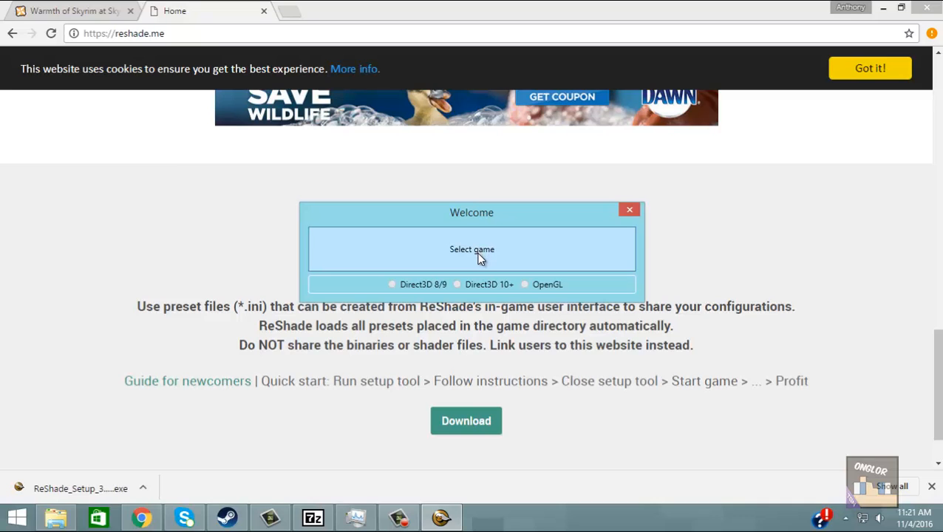
Browse to Steam\steamapps\common\Skyrim Special Edition and pick SkyrimSE.exe as the target game
click(471, 249)
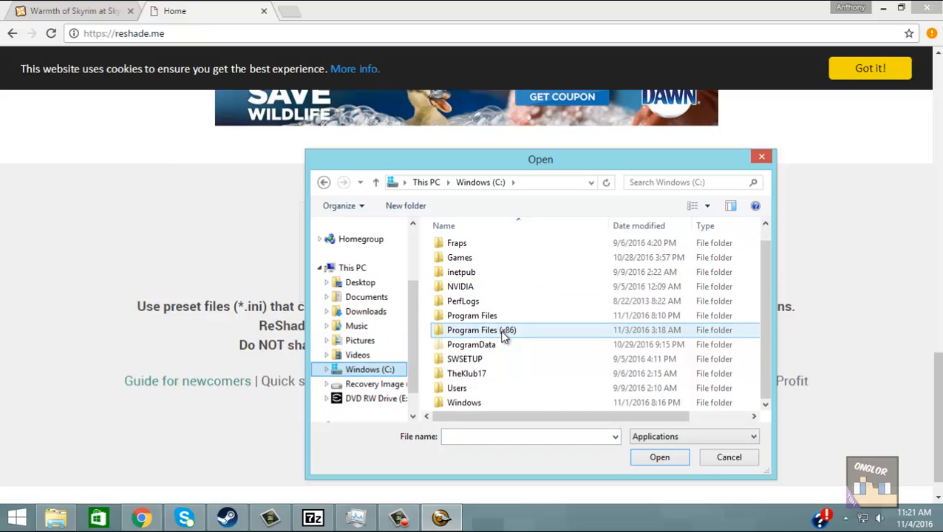
double_click(482, 330)
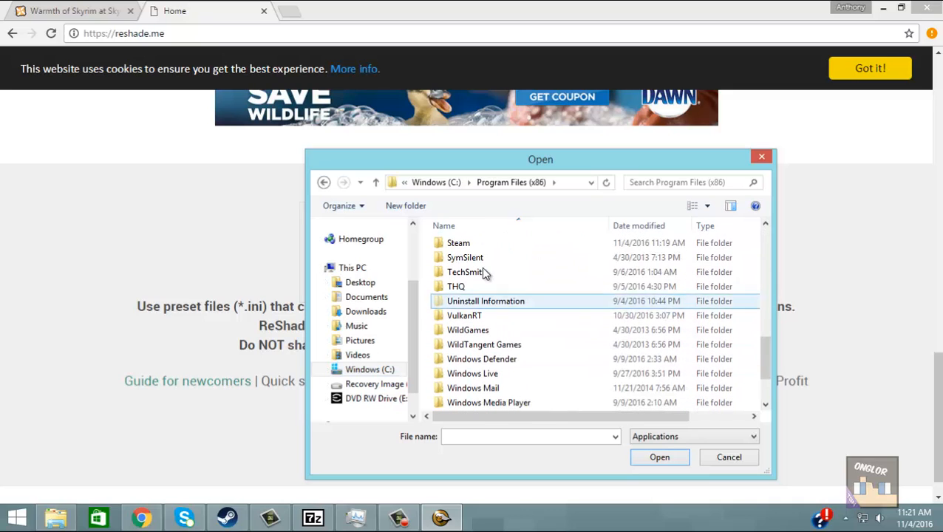
double_click(459, 243)
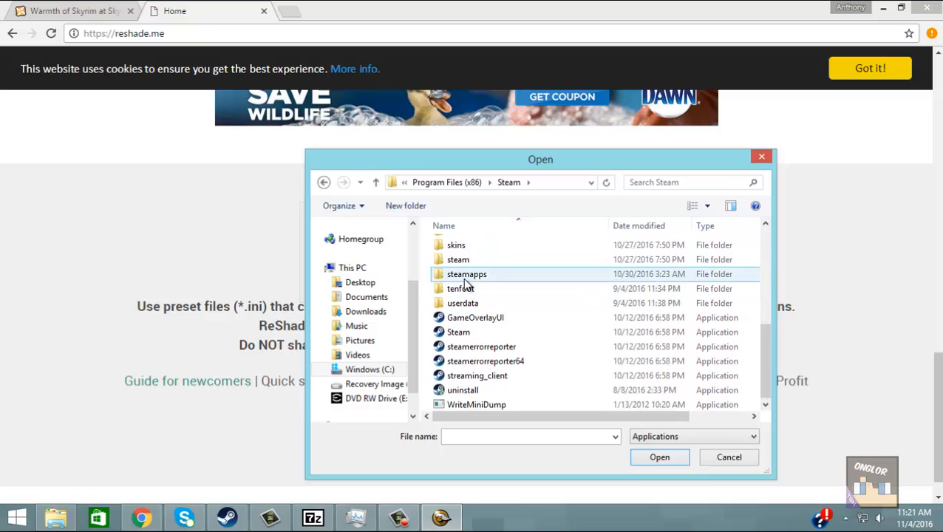
double_click(467, 274)
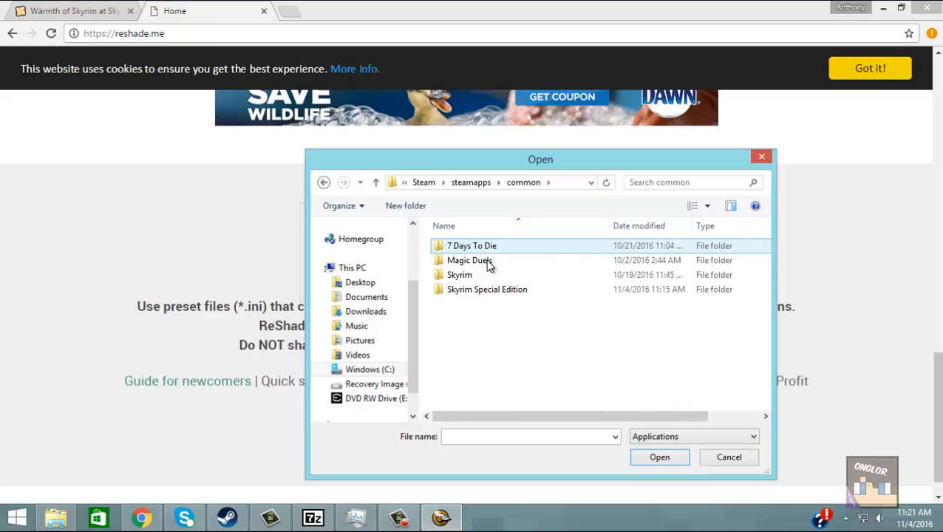
double_click(487, 289)
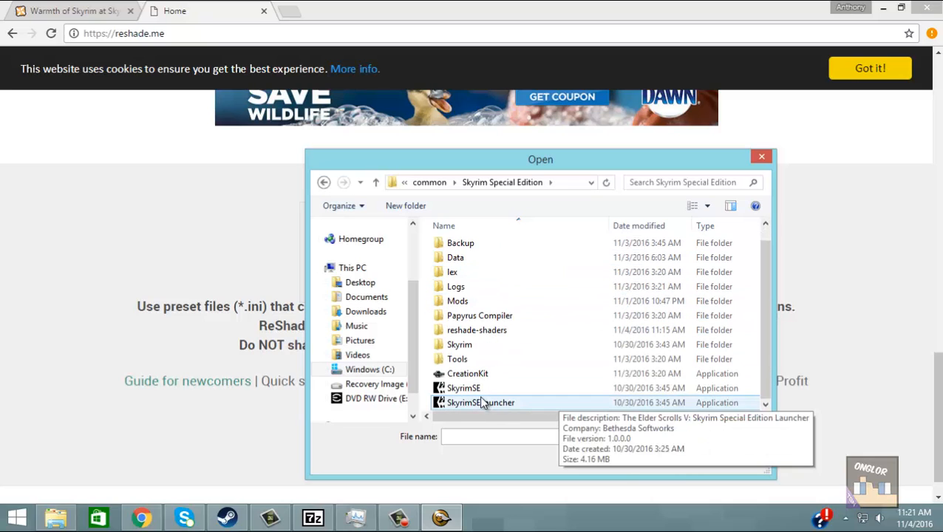
click(463, 388)
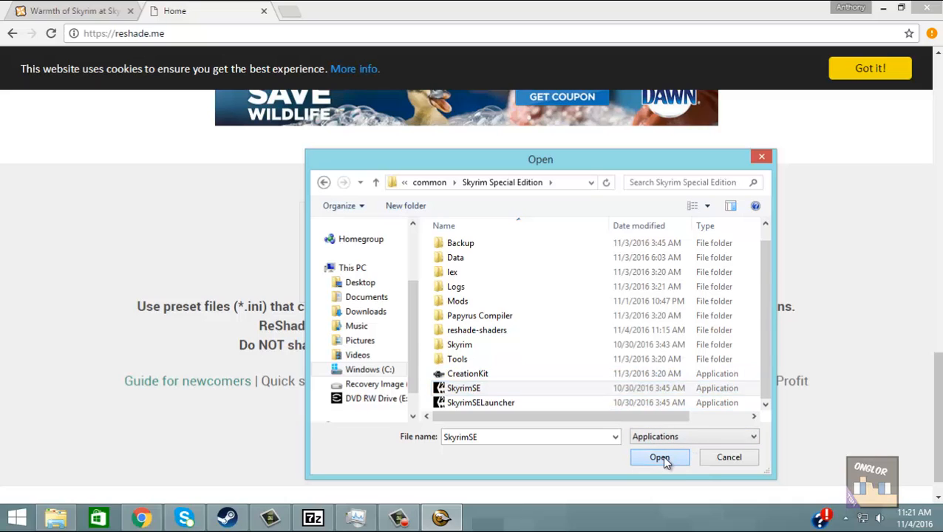
Install ReShade for Direct3D 10+, overwriting the old install and keeping all downloaded effect shaders
click(659, 457)
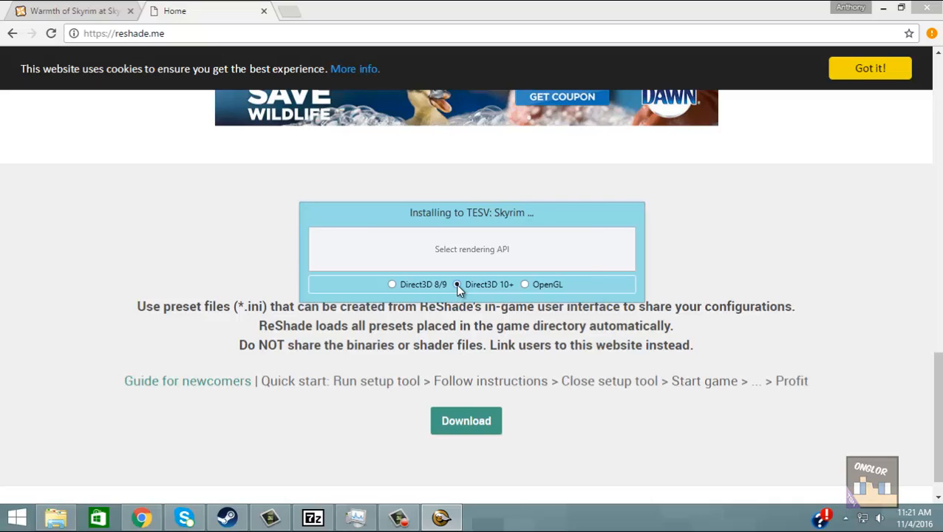
click(457, 284)
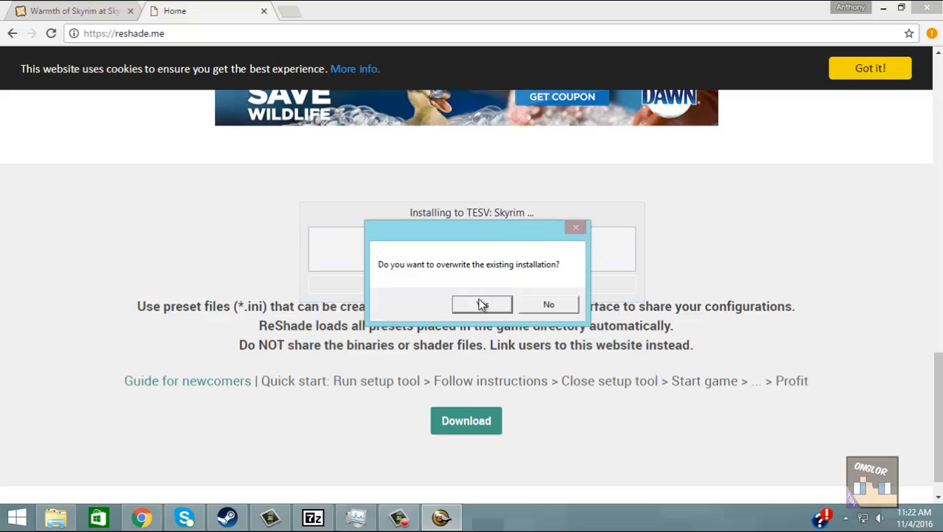
click(482, 304)
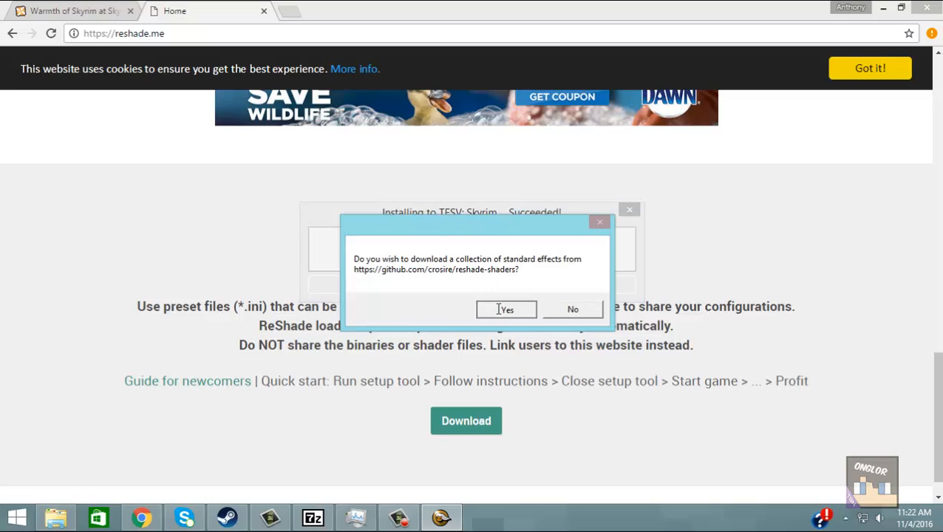
click(506, 309)
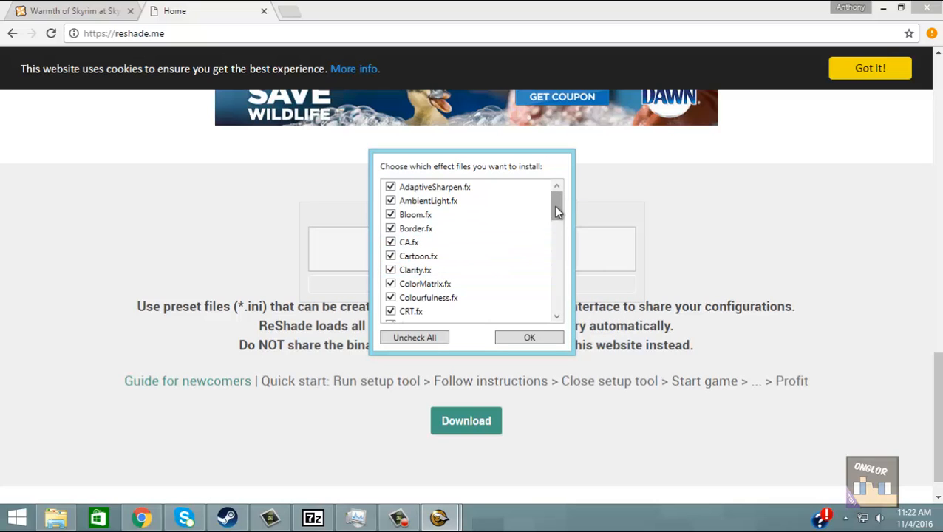
scroll(down, 3)
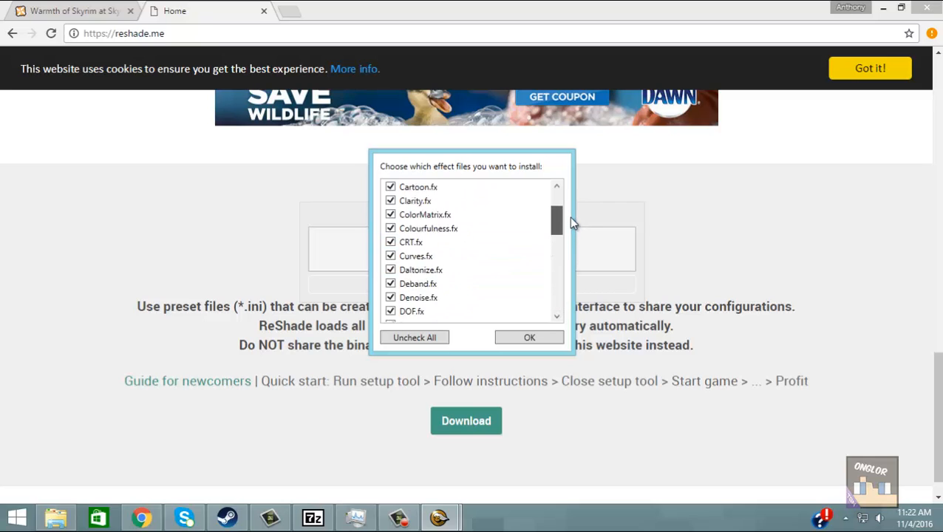
drag(556, 223, 557, 310)
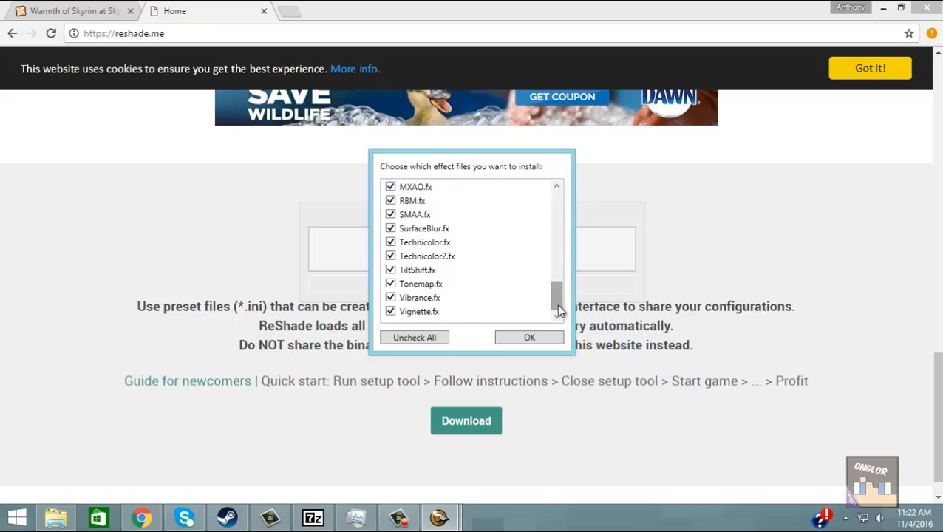
click(530, 337)
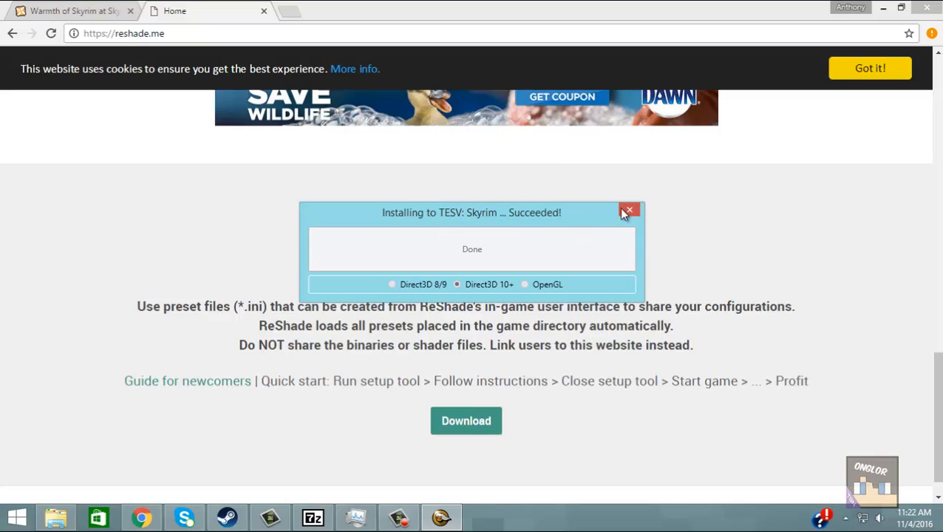
Switch to the Warmth of Skyrim mod page on Nexus Mods and scroll through it
click(71, 11)
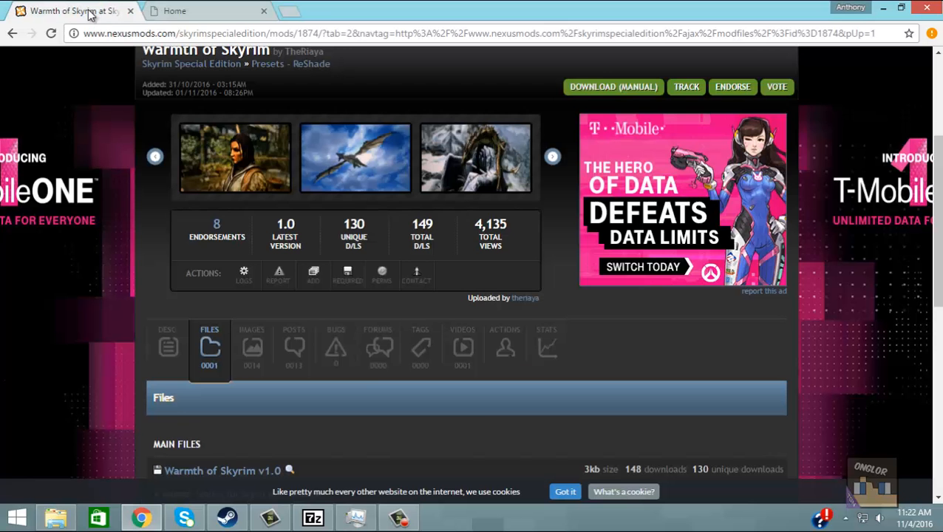
scroll(up, 3)
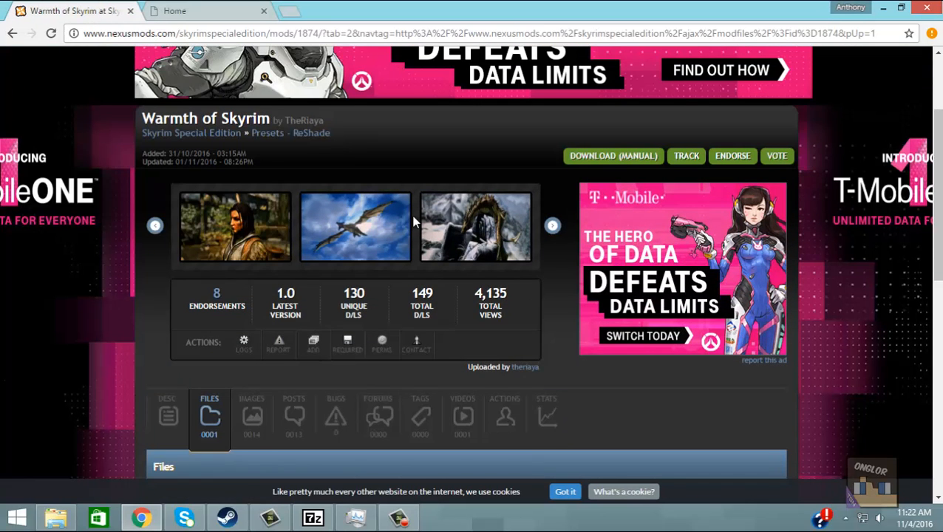
mouse_move(390, 272)
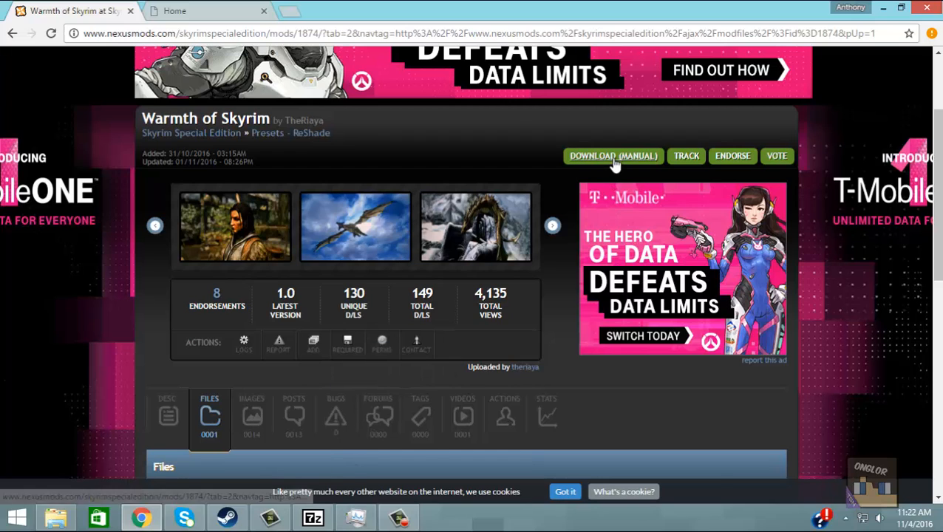
scroll(down, 3)
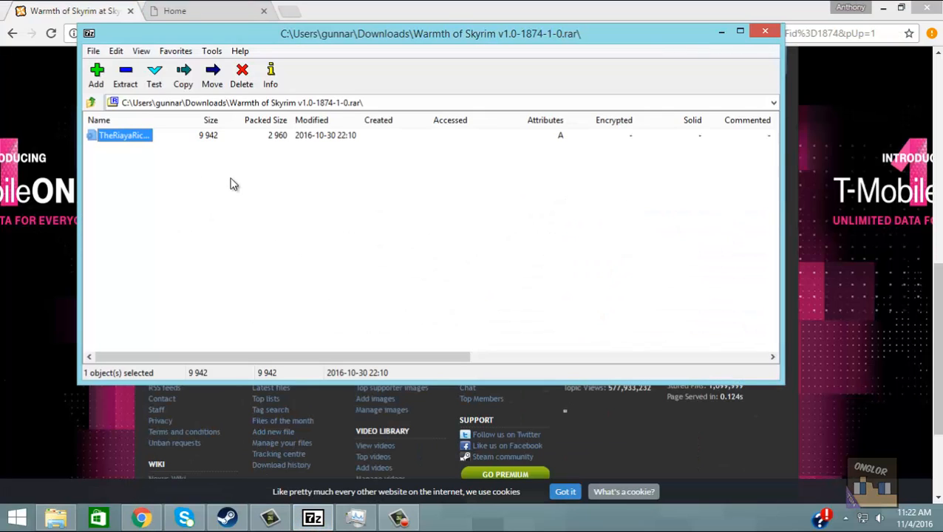
mouse_move(69, 508)
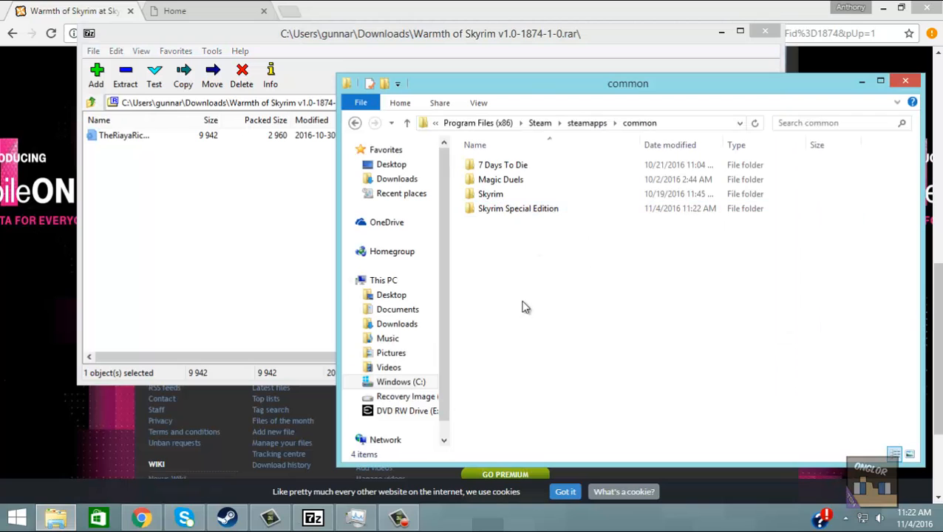
Browse C:\Program Files (x86)\Steam\steamapps\common and replace the existing preset .ini with the new one
click(401, 381)
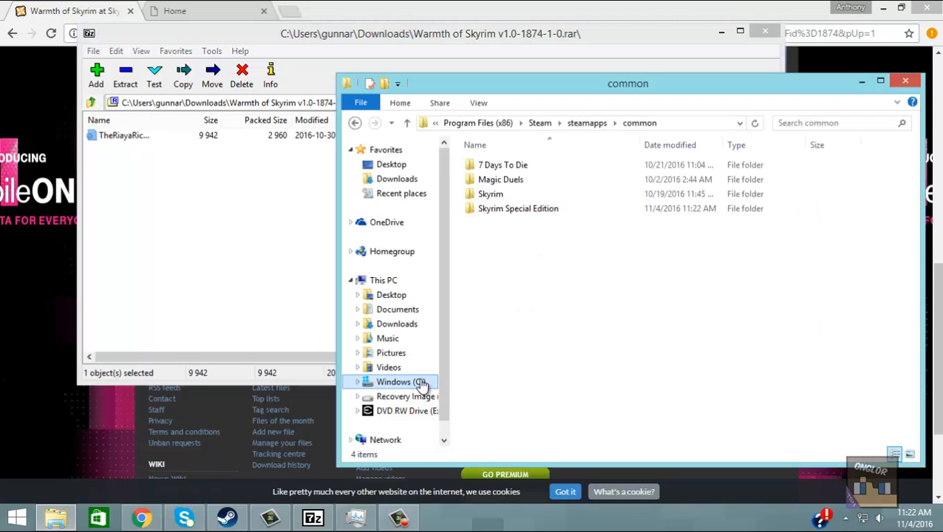
click(401, 381)
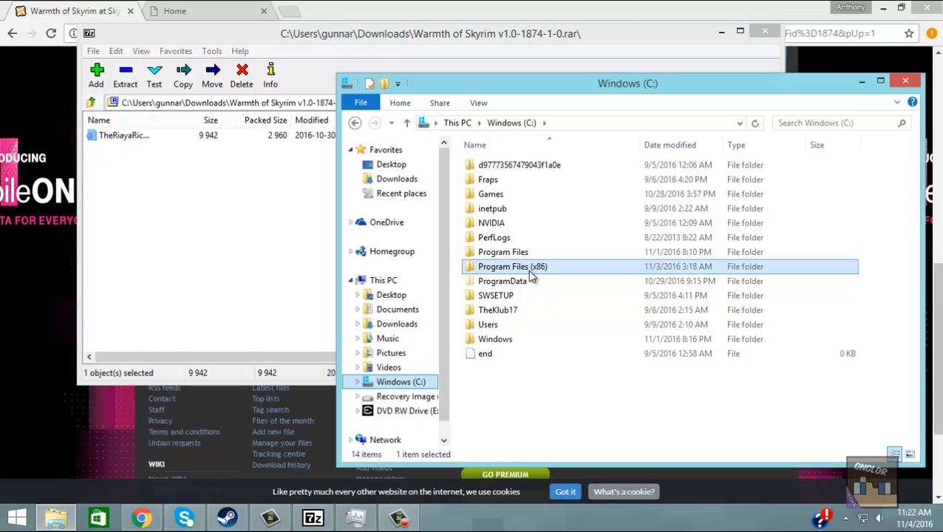
double_click(512, 267)
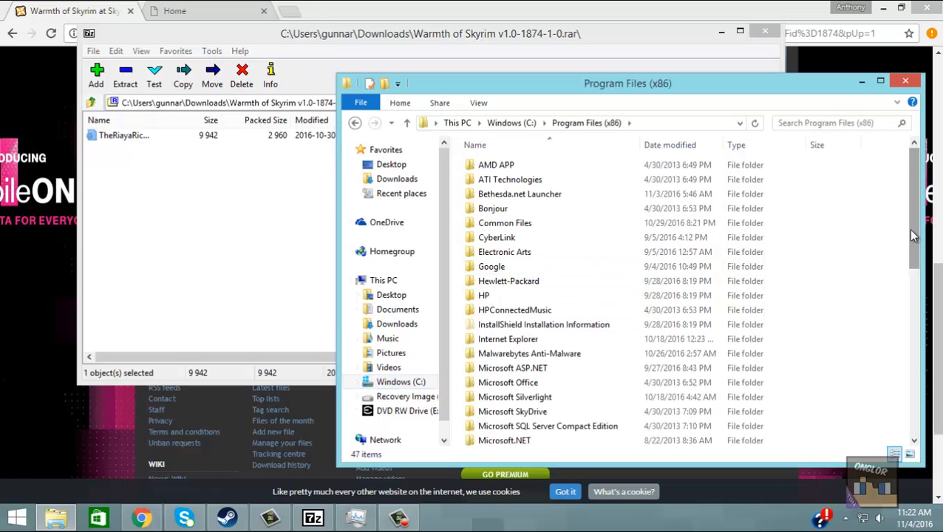
scroll(down, 3)
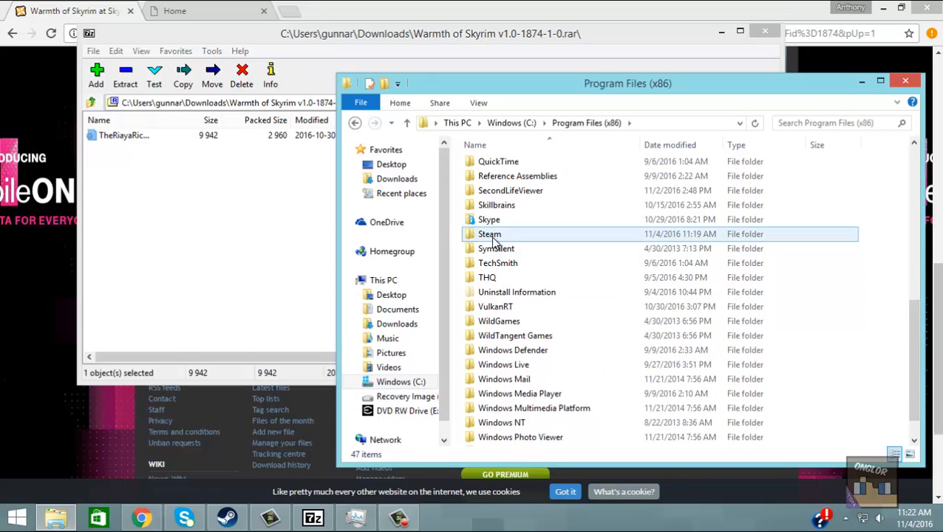
double_click(489, 234)
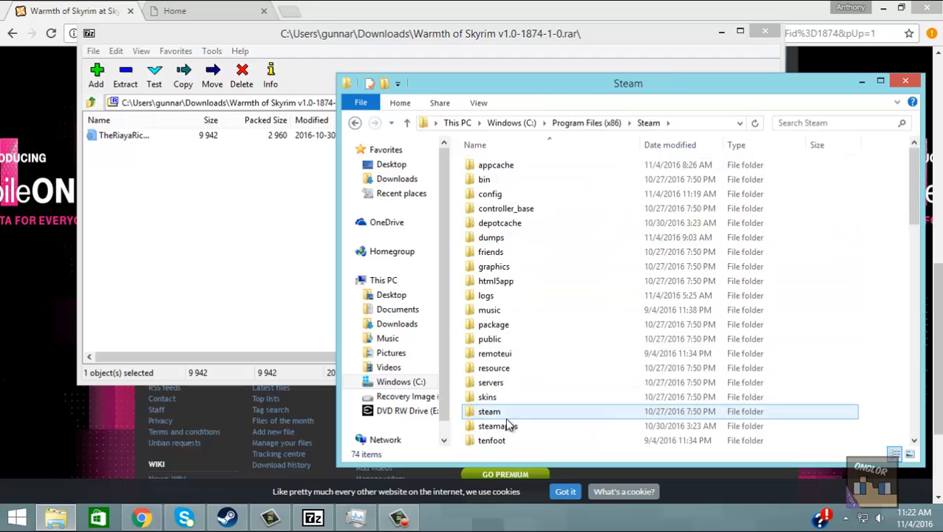
double_click(497, 426)
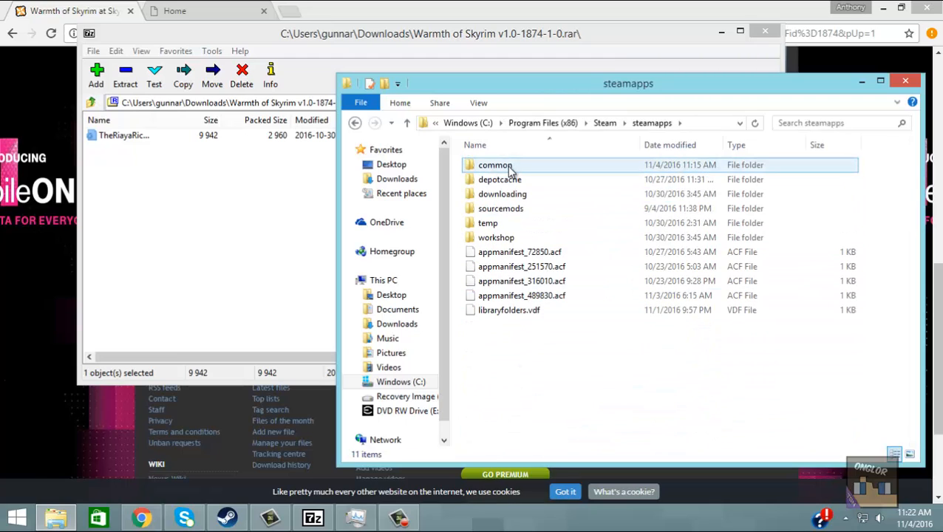
double_click(496, 165)
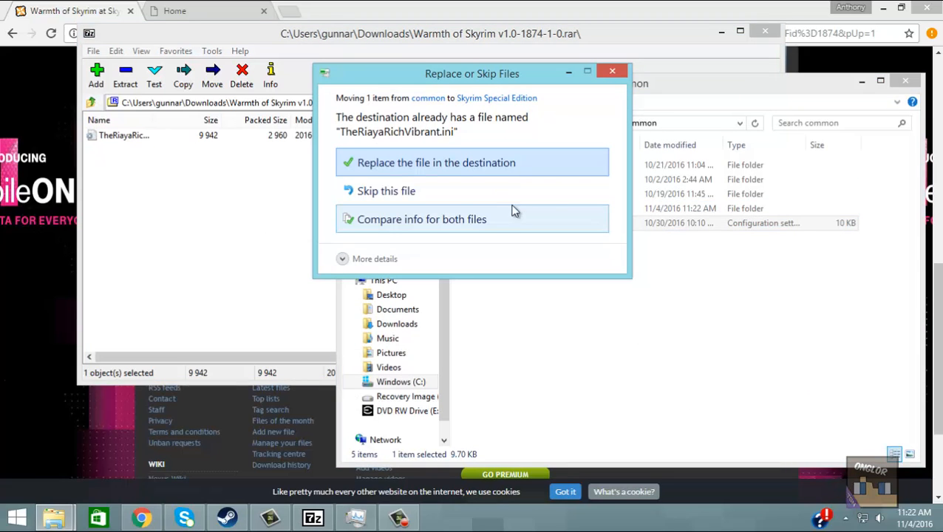
click(436, 163)
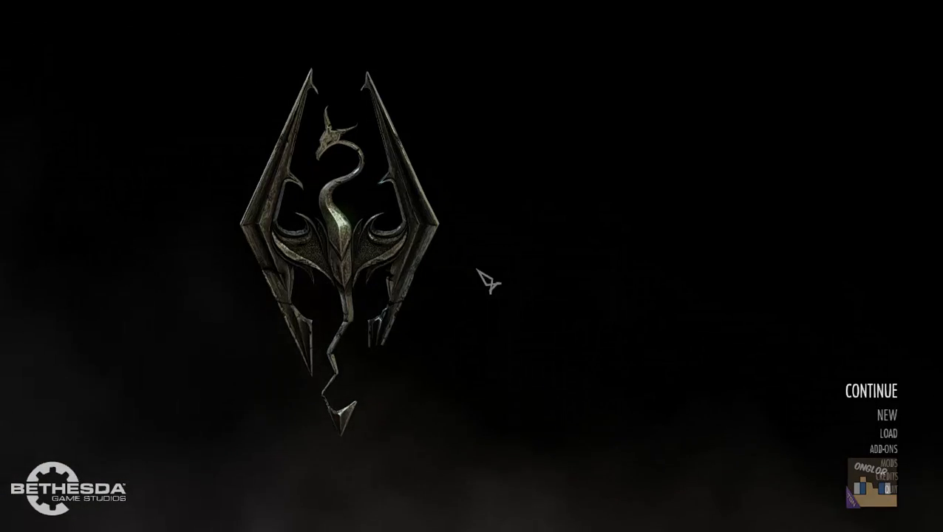
Continue from the most recent save on Skyrim's main menu
click(872, 390)
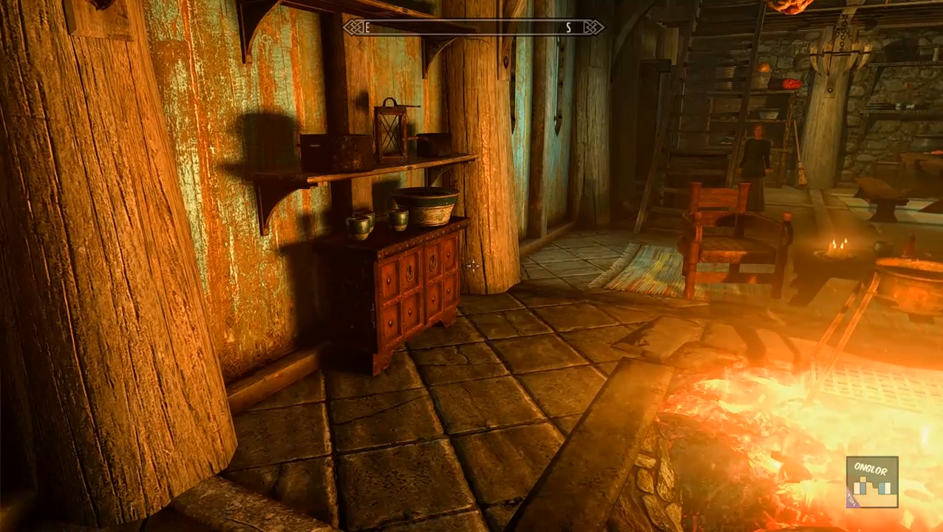
Bring up the ReShade overlay and select TheRiayaRichVibrant.ini from the preset dropdown
key(shift+tab)
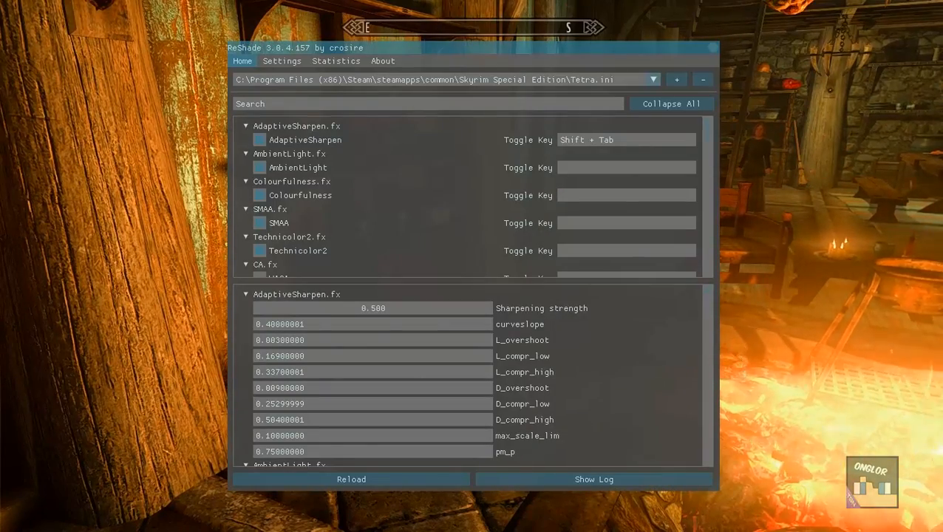
mouse_move(408, 120)
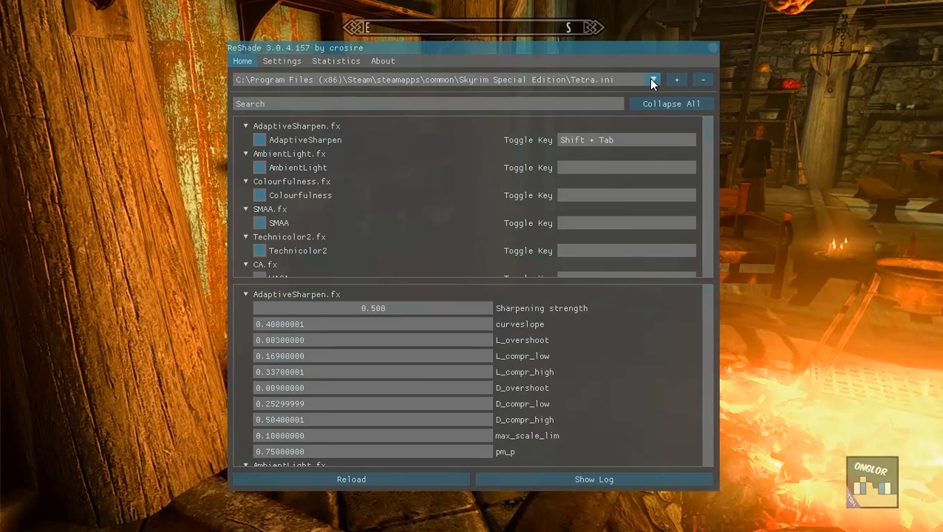
click(652, 79)
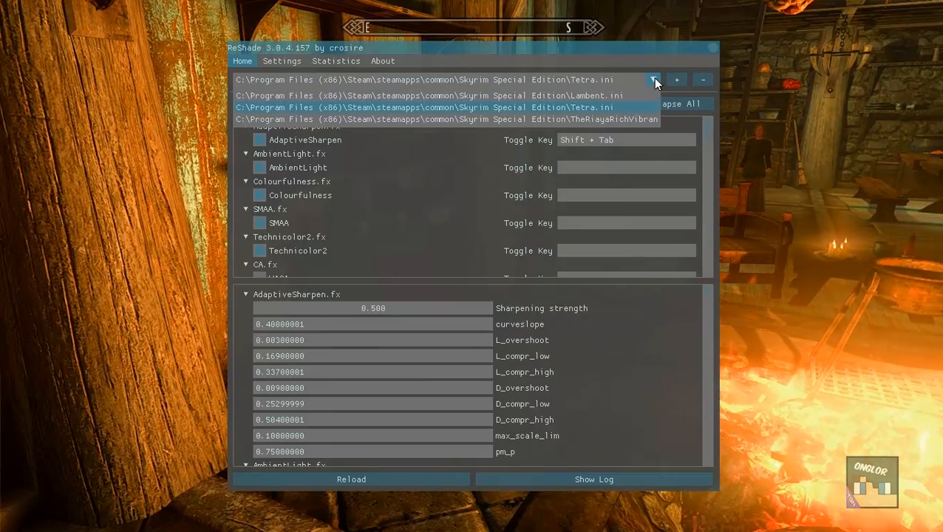
mouse_move(649, 93)
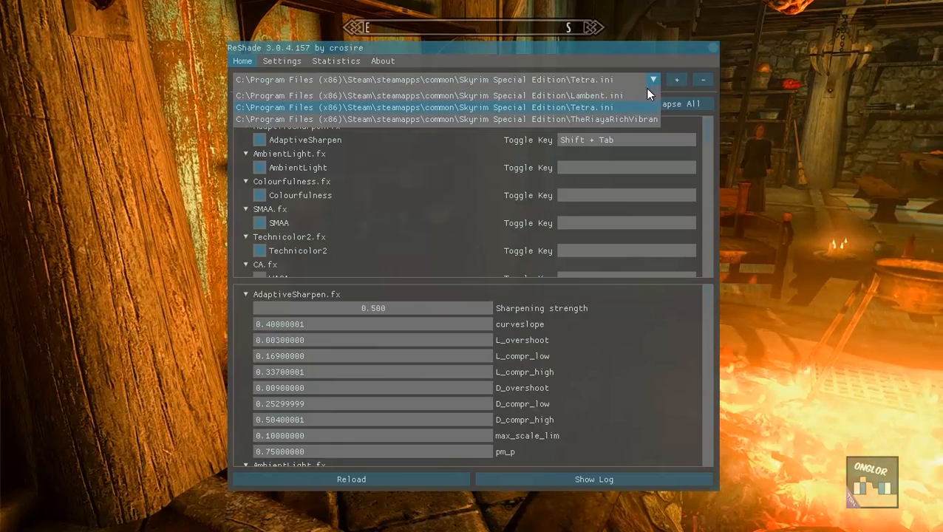
mouse_move(619, 95)
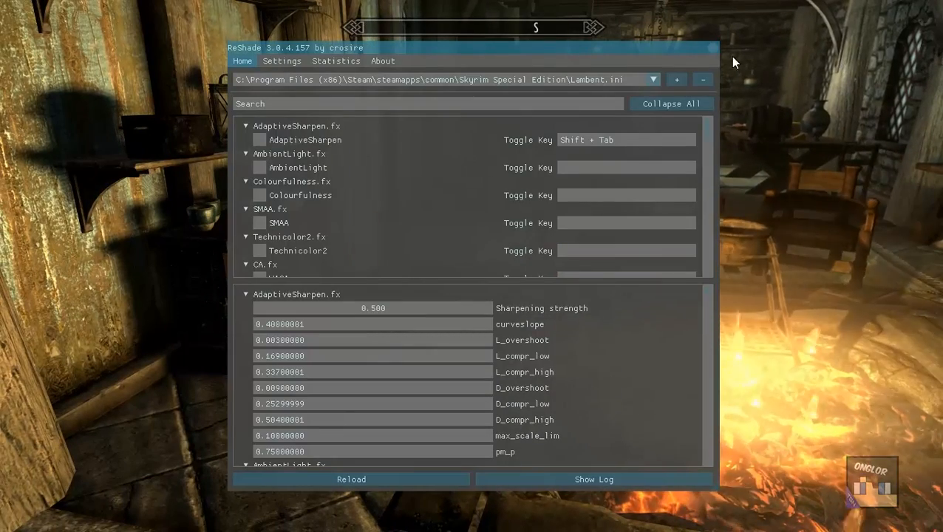
click(653, 79)
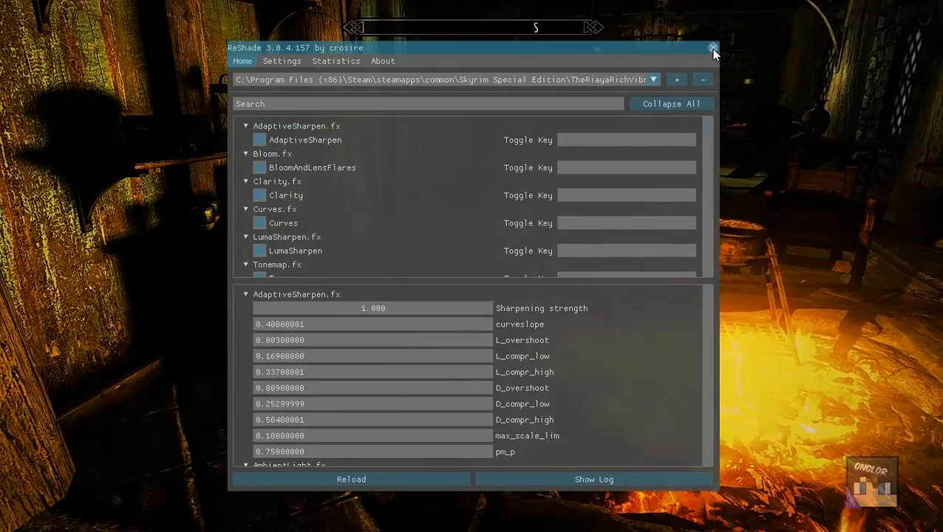
click(712, 48)
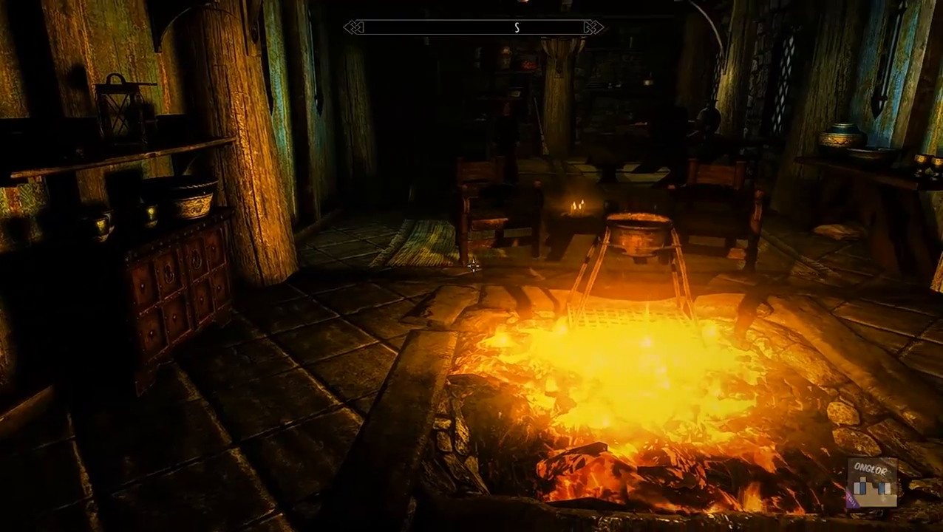
mouse_move(472, 266)
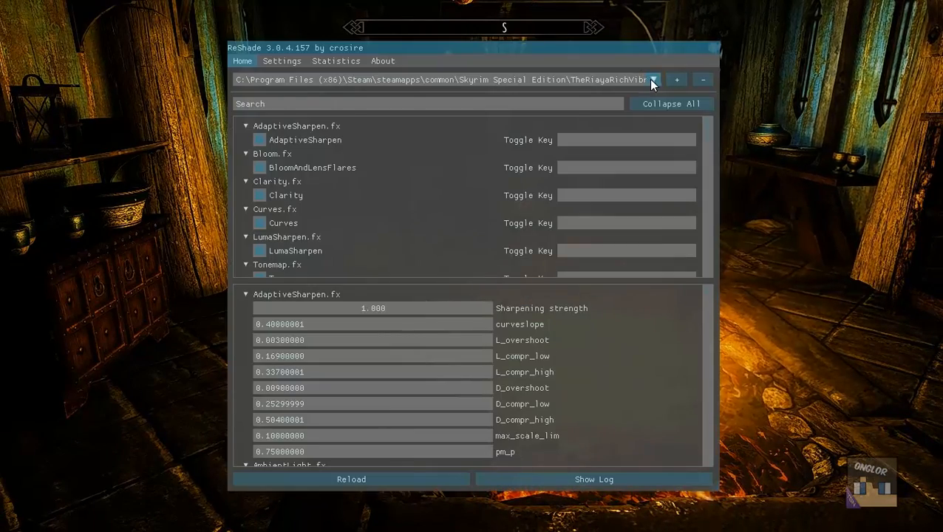
click(652, 80)
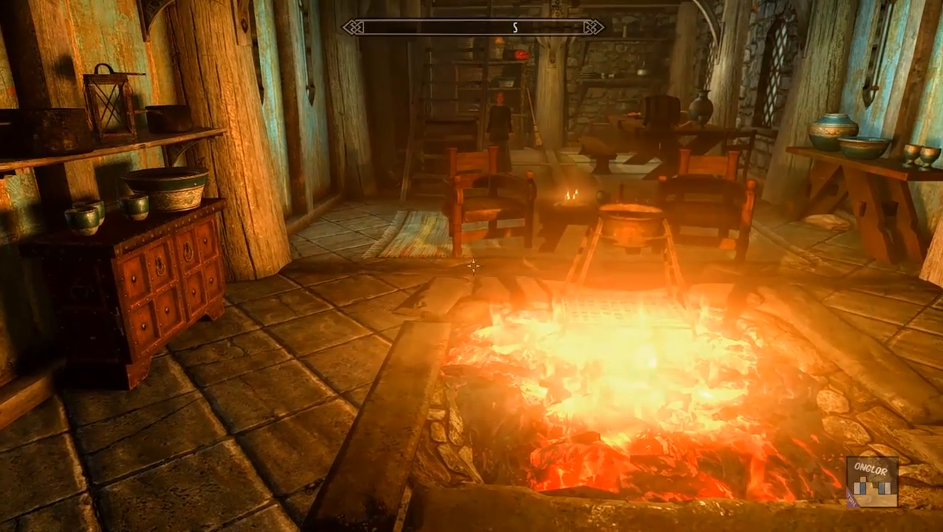
key(Shift+Tab)
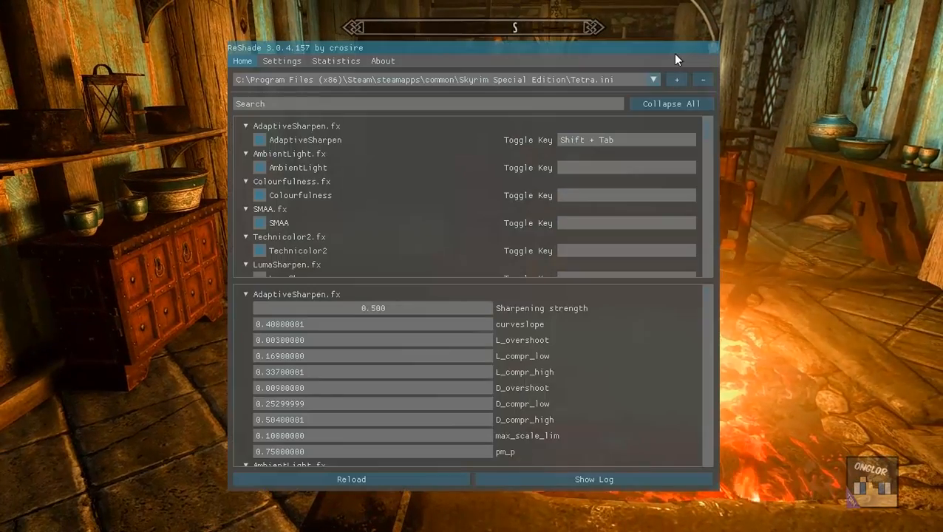
click(654, 79)
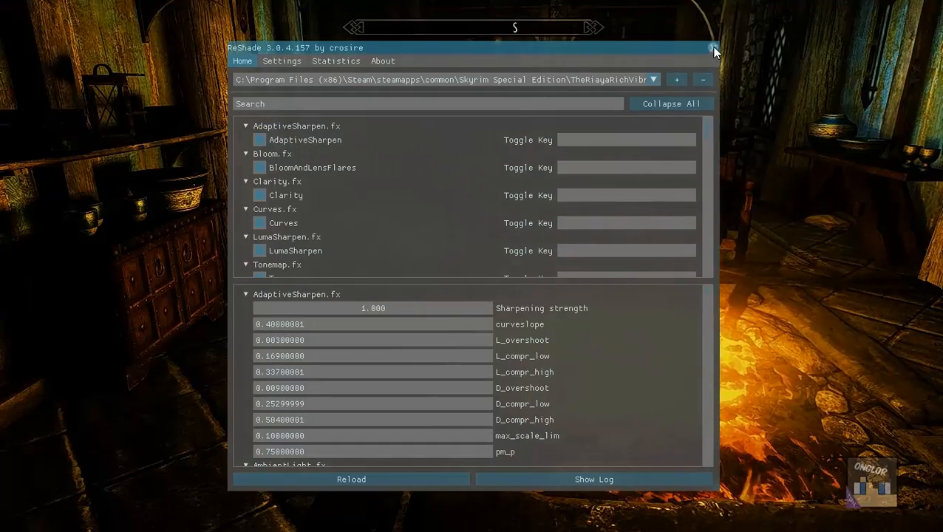
click(712, 47)
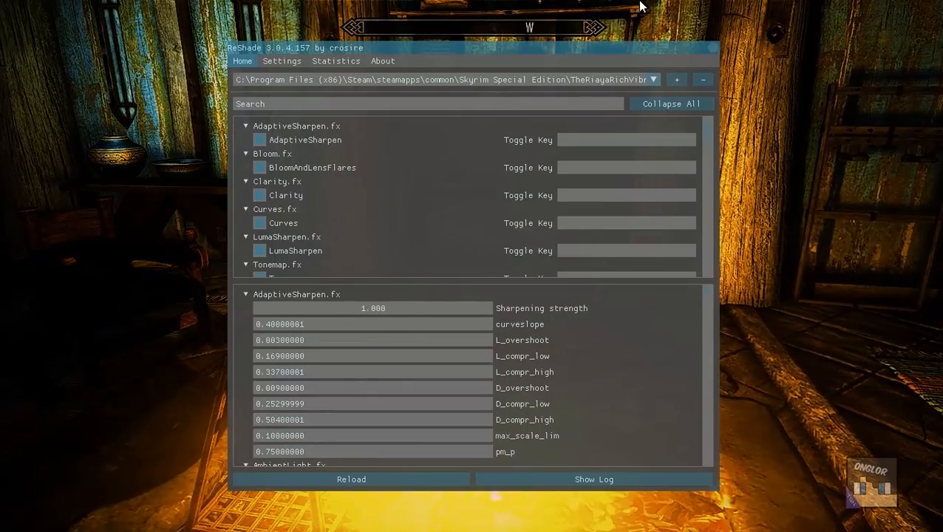
View the Settings page, glance at Statistics, and return to Settings
click(281, 61)
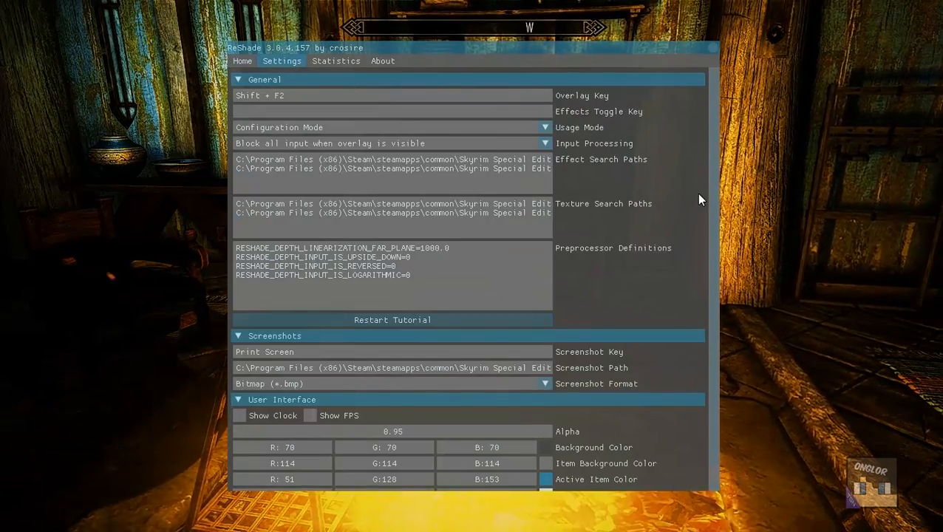
scroll(down, 3)
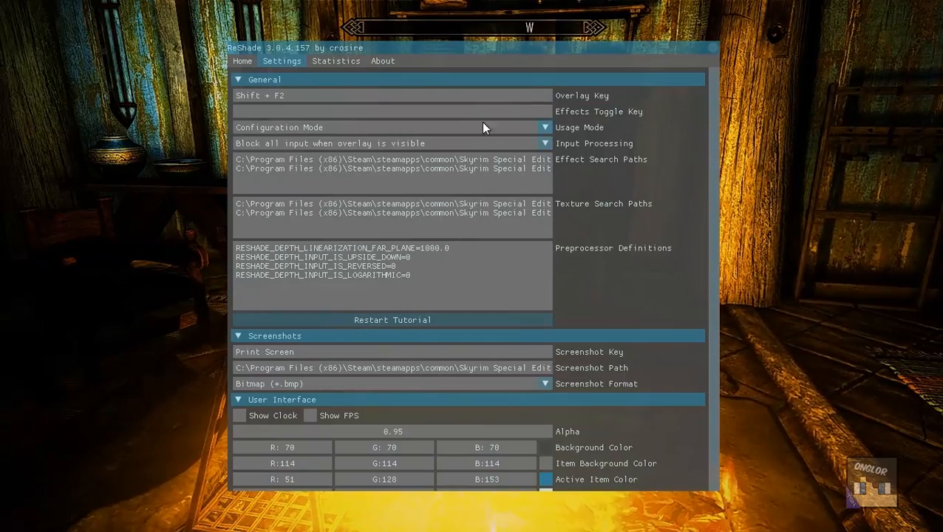
mouse_move(363, 92)
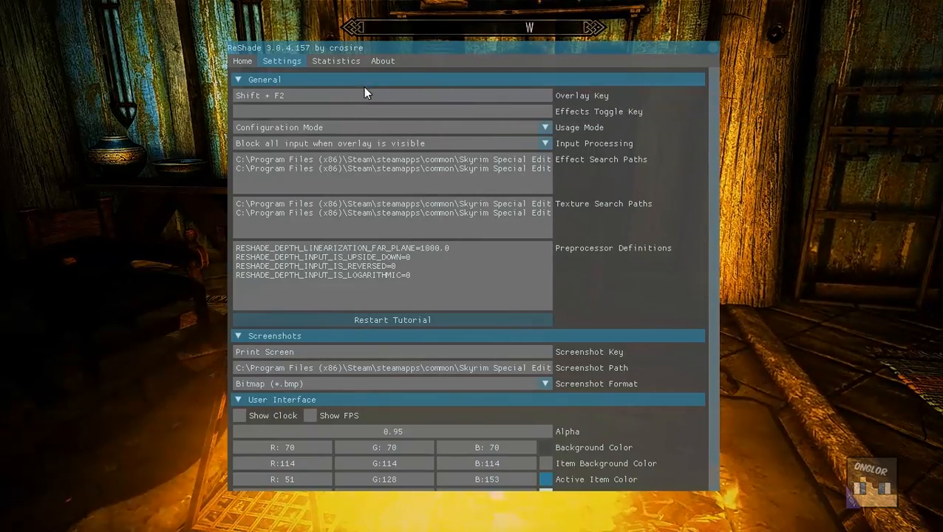
click(335, 61)
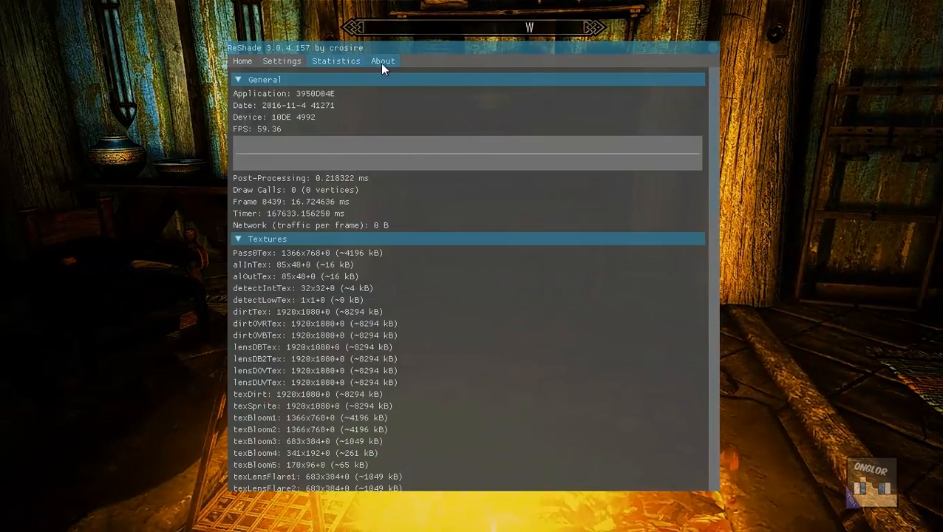
click(281, 61)
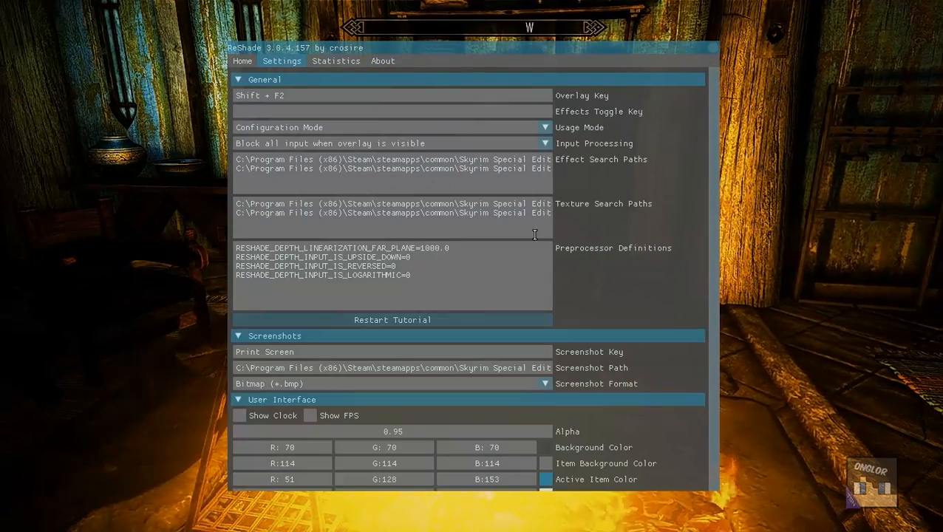
mouse_move(299, 393)
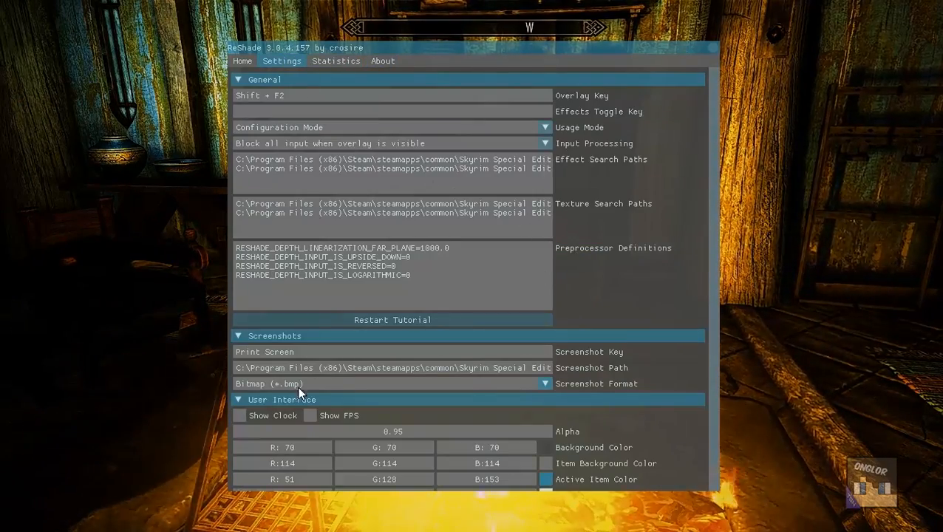
Turn the Show FPS counter on and then off again
click(239, 415)
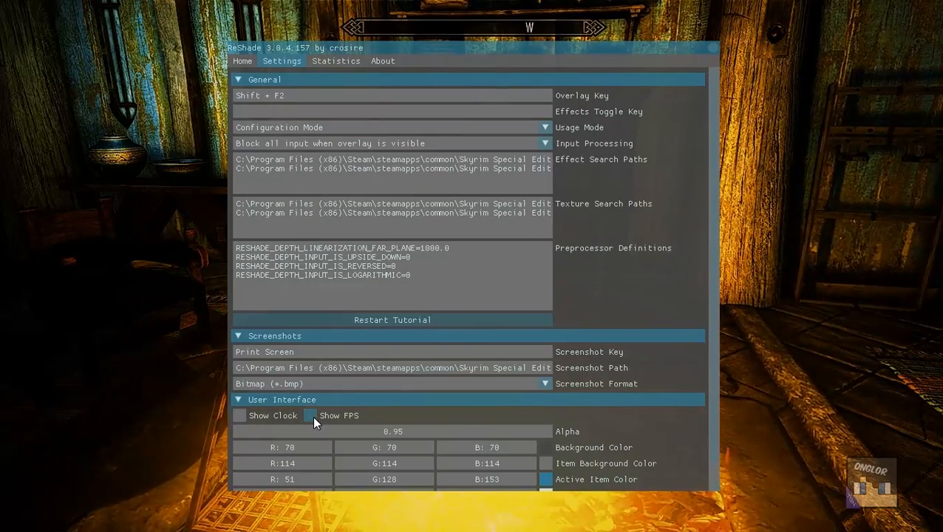
click(310, 415)
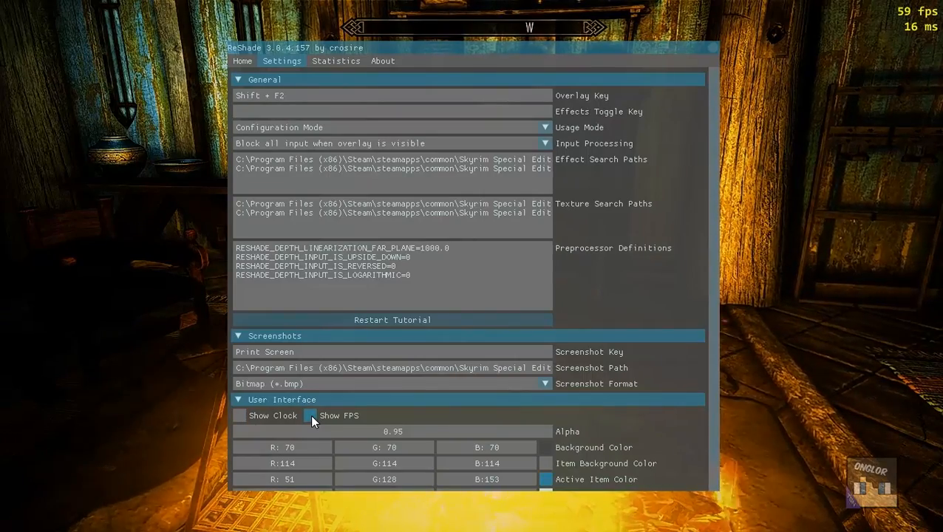
click(310, 415)
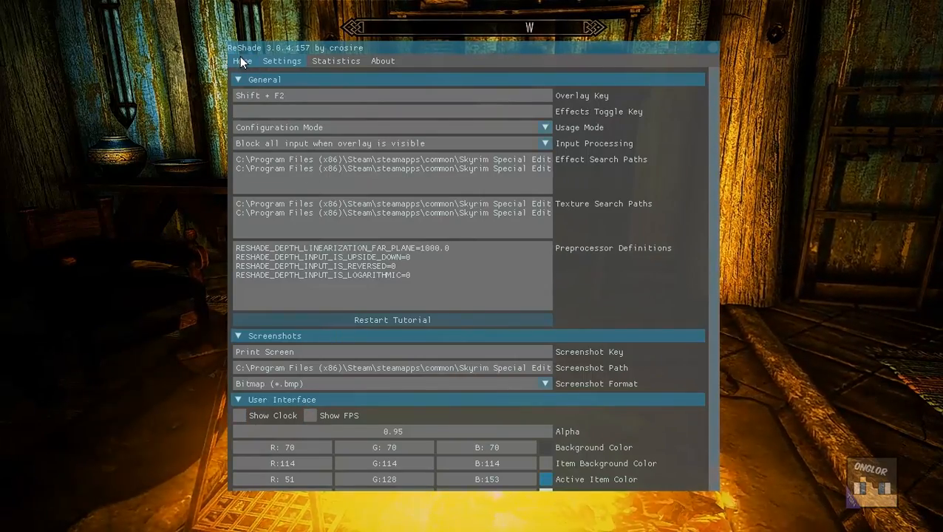
Return to the overlay's Home page with the preset and effects list
click(242, 60)
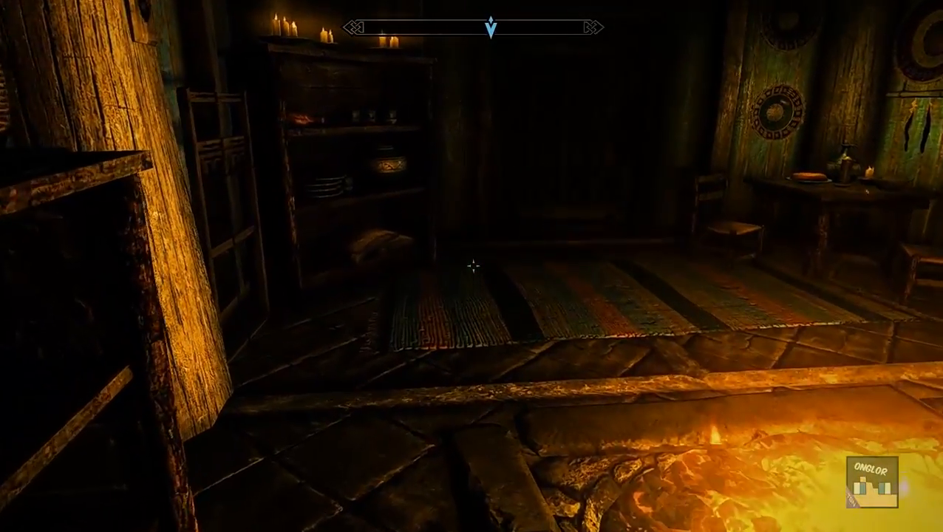
mouse_move(472, 266)
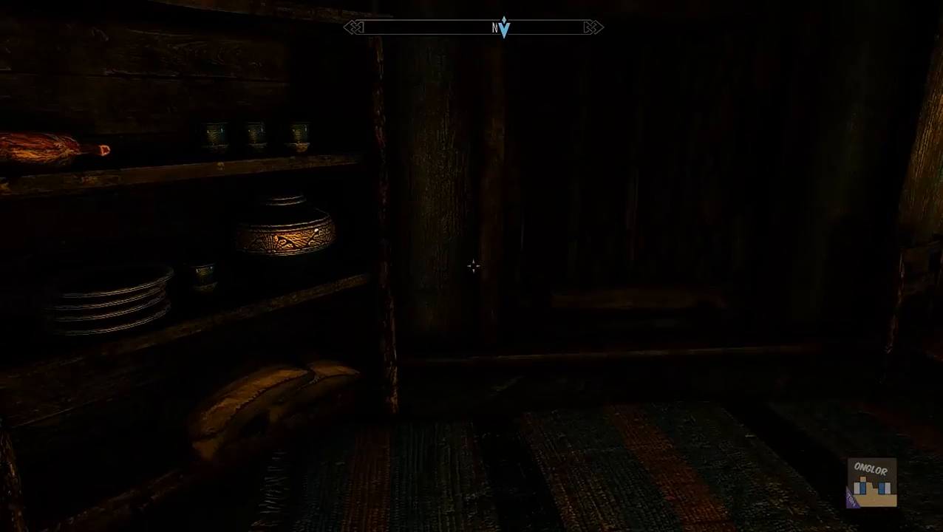
mouse_move(472, 266)
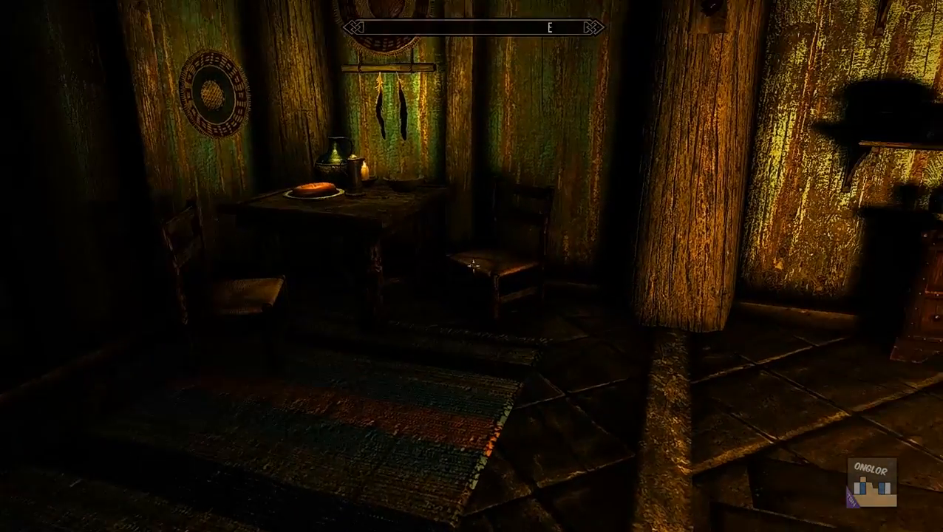